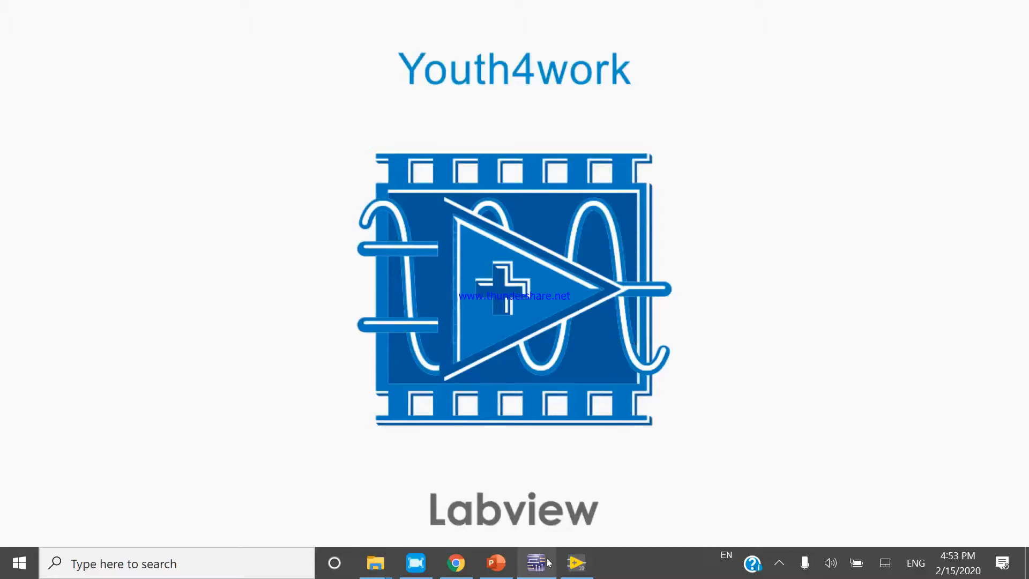
- Switch to the blank Design1 schematic window in Multisim
click(536, 563)
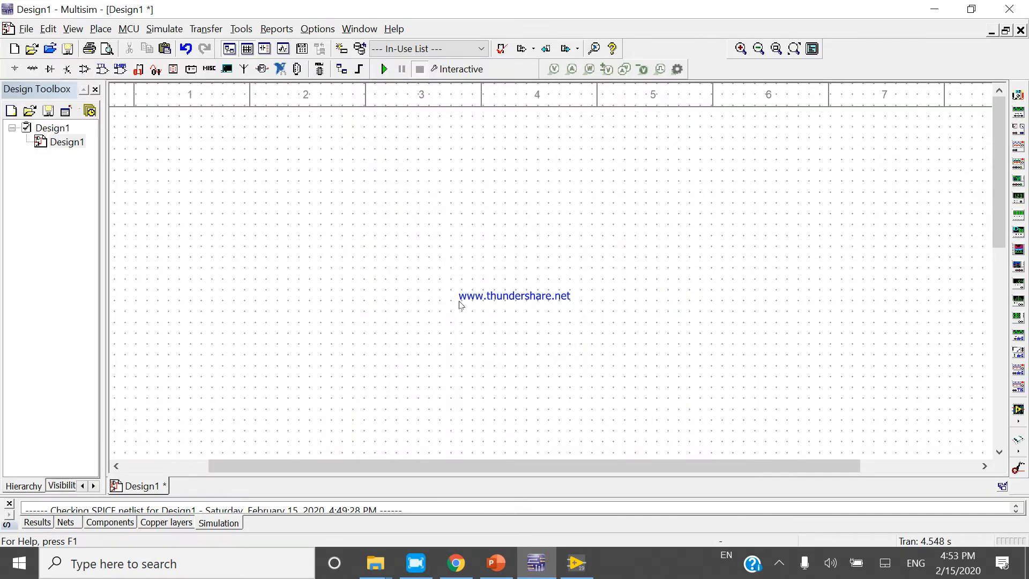
mouse_move(323, 250)
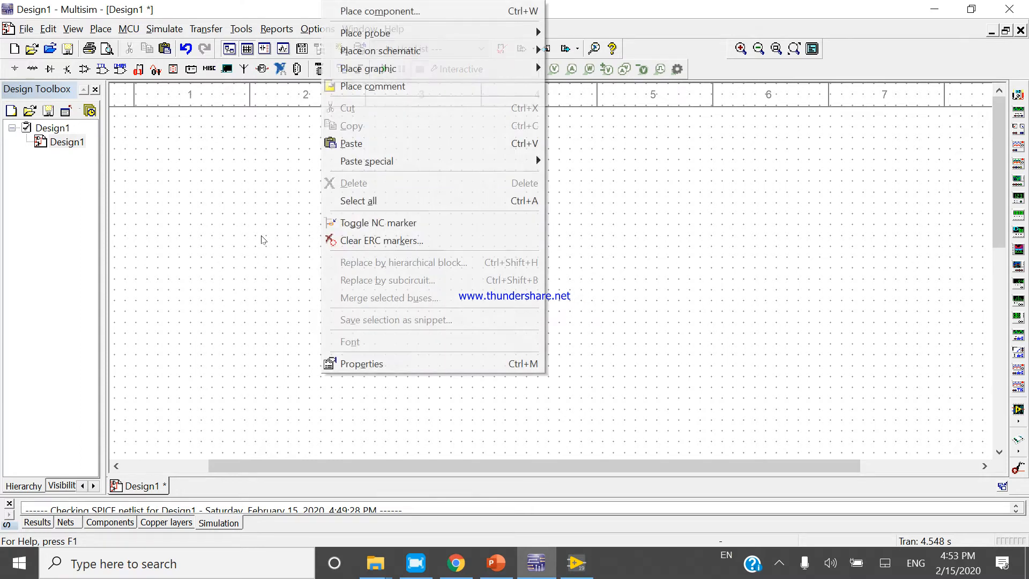
- Place four DC_POWER sources V1–V4 from Sources > POWER_SOURCES in a row on the schematic
click(378, 10)
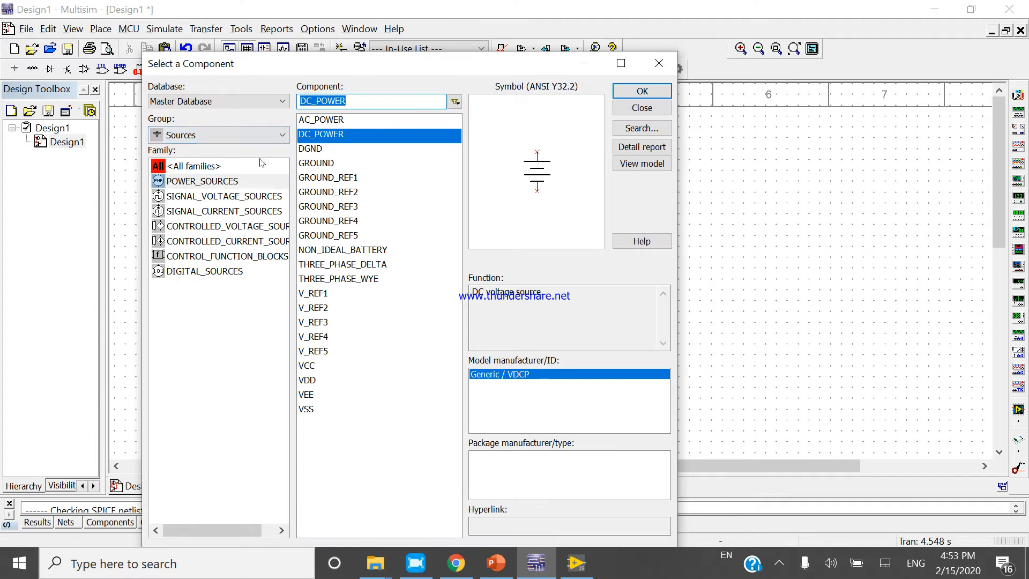
click(642, 90)
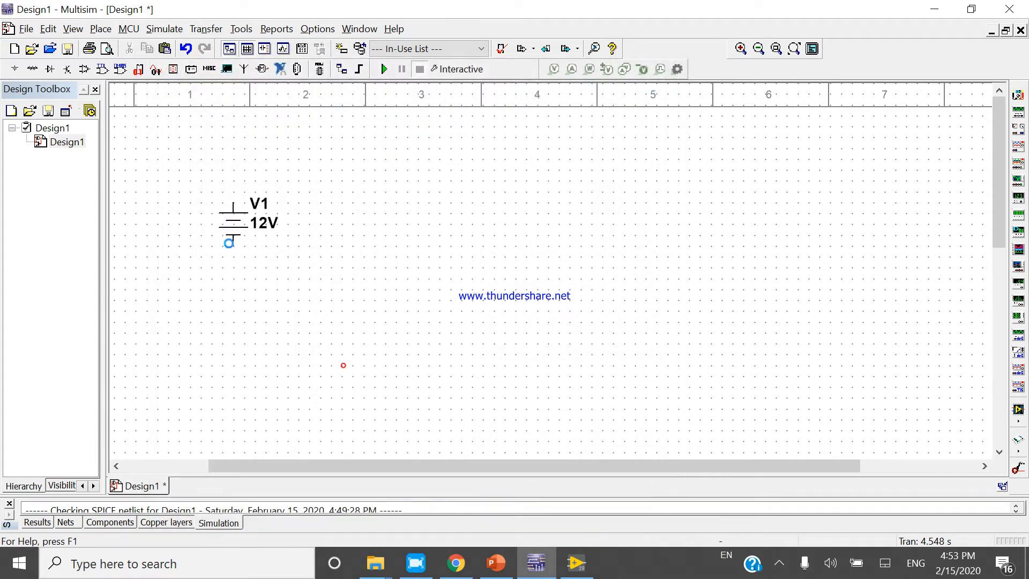
click(330, 224)
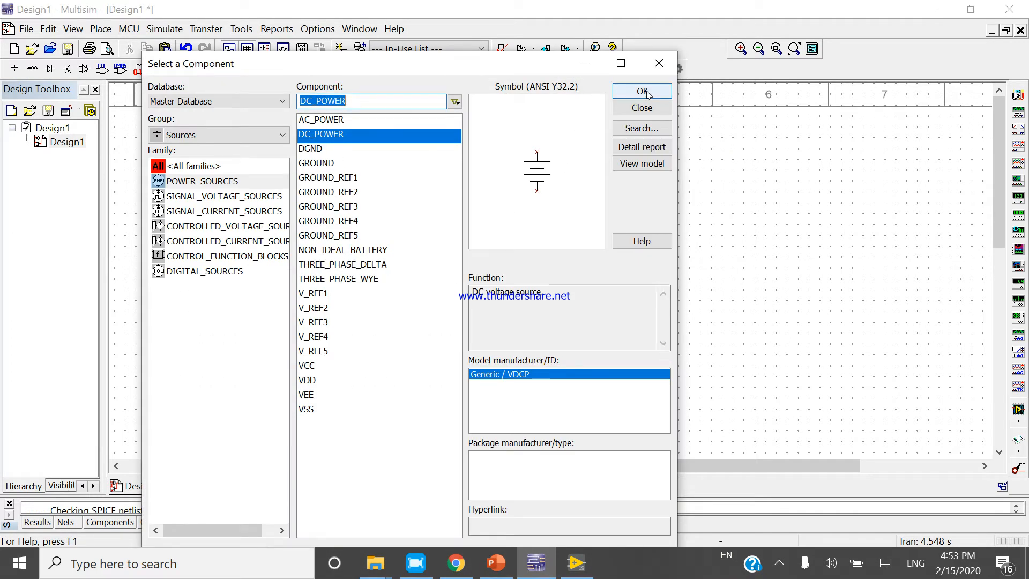
click(641, 91)
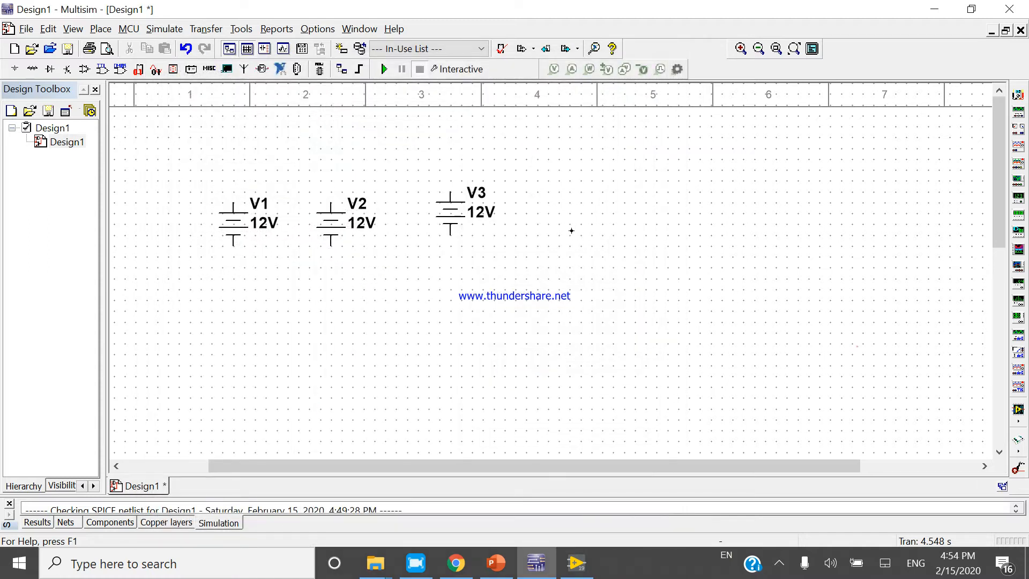
click(568, 211)
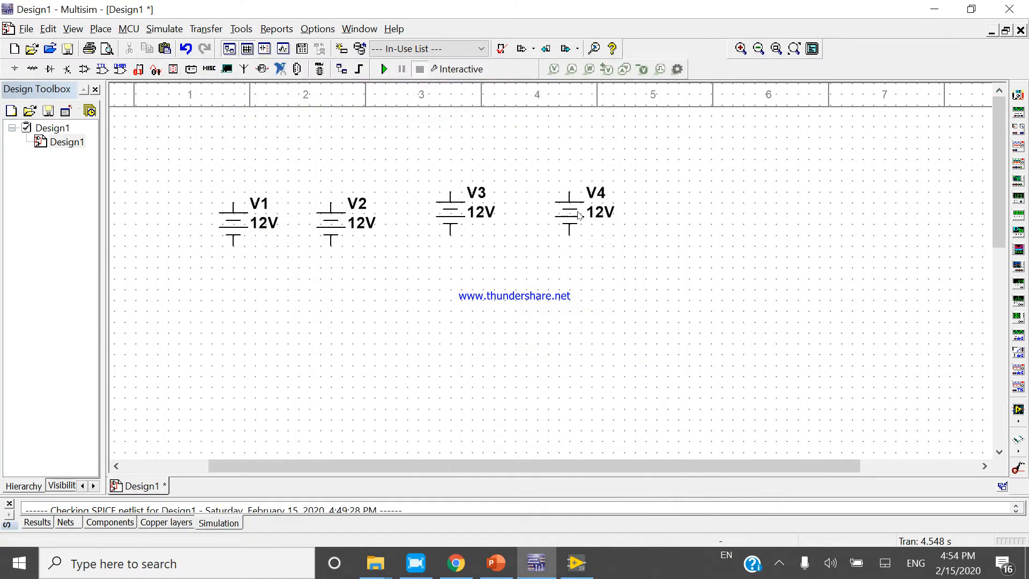
click(258, 223)
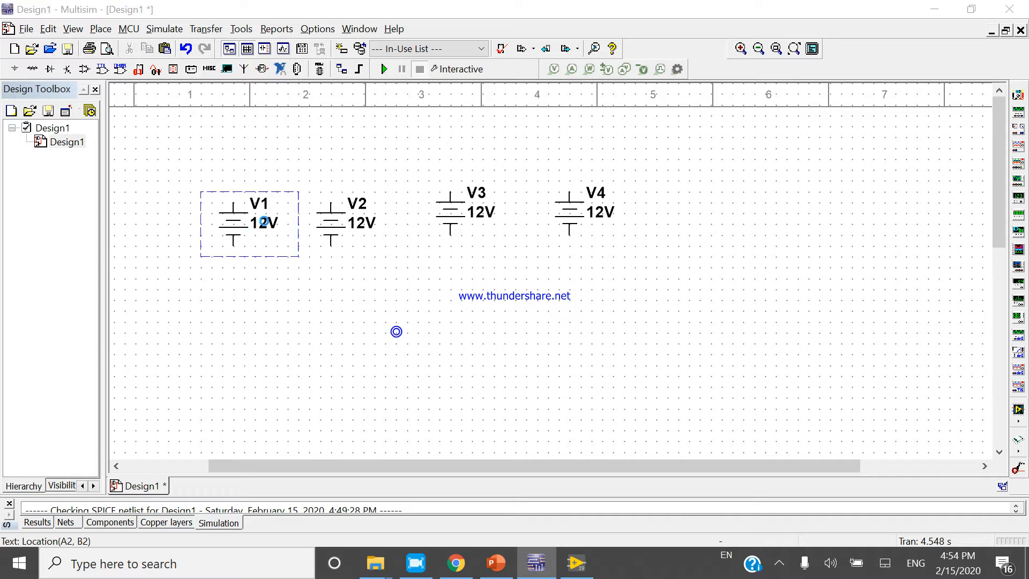
double_click(260, 222)
text(1)
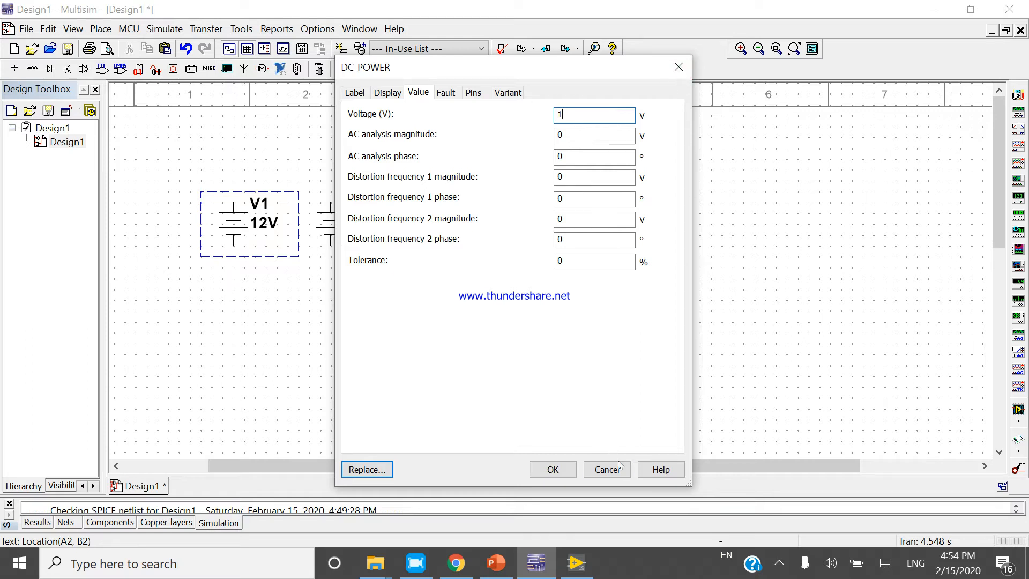
click(606, 469)
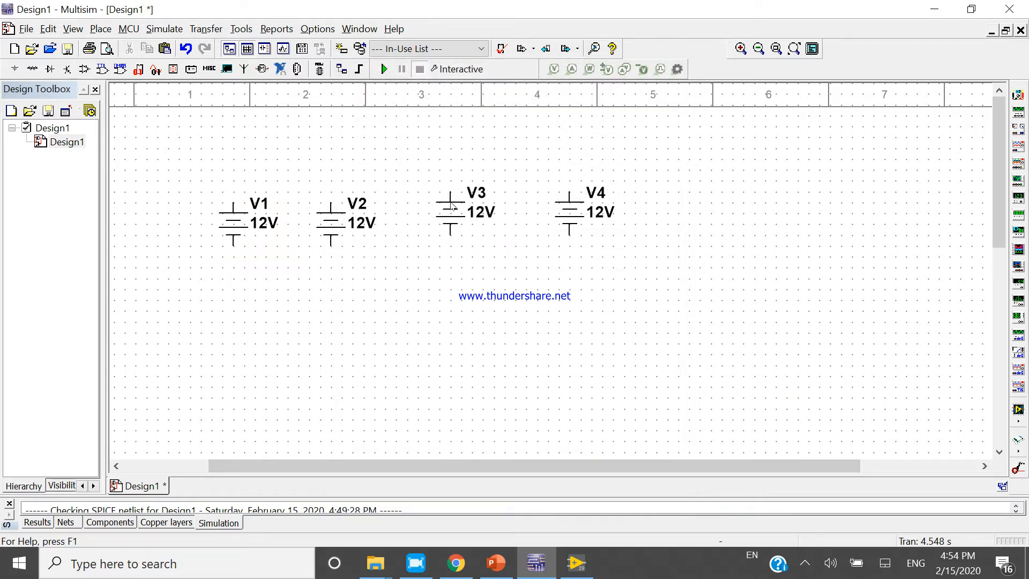
- Wire the top terminals of V1, V2 and V3 together along one rail
click(568, 214)
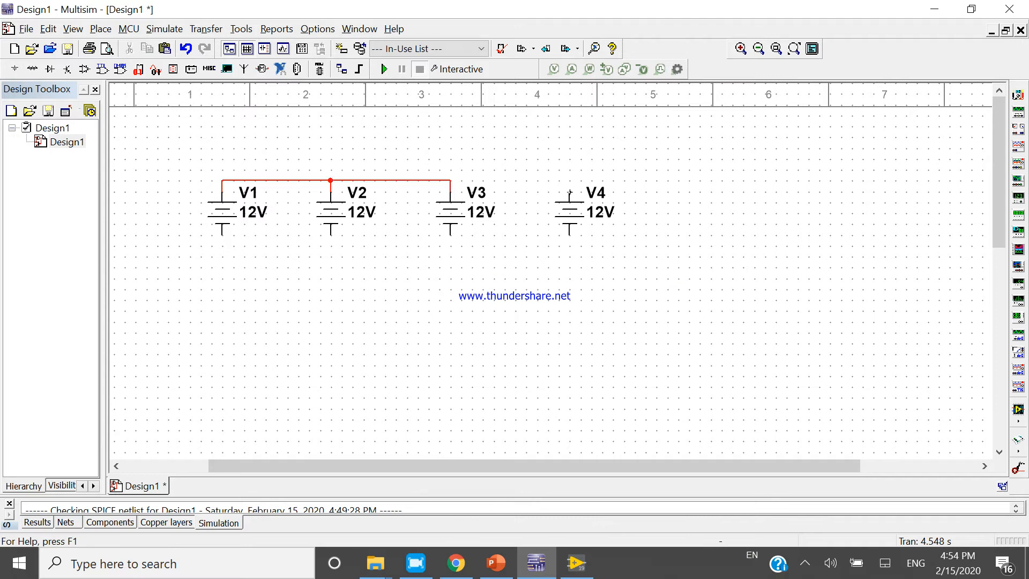
drag(450, 182, 568, 182)
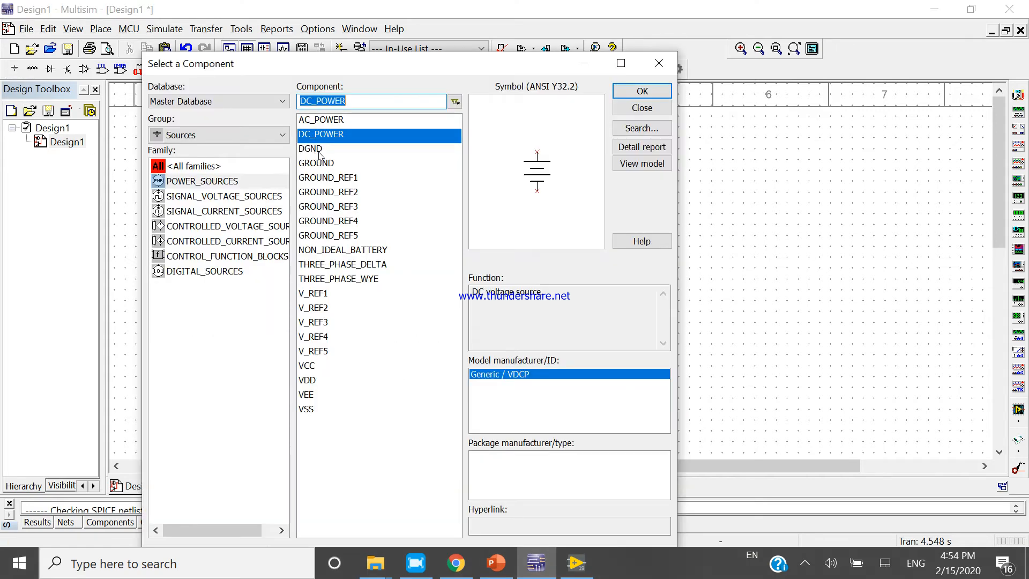
- Add the GROUND part, completing the parallel circuit with XMM1, and start the simulation
click(641, 107)
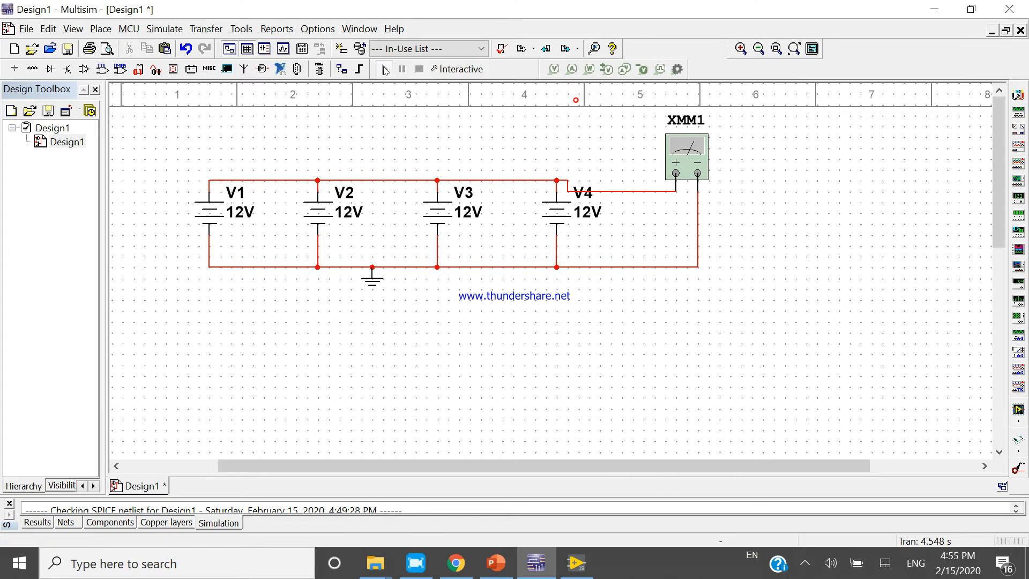
click(384, 68)
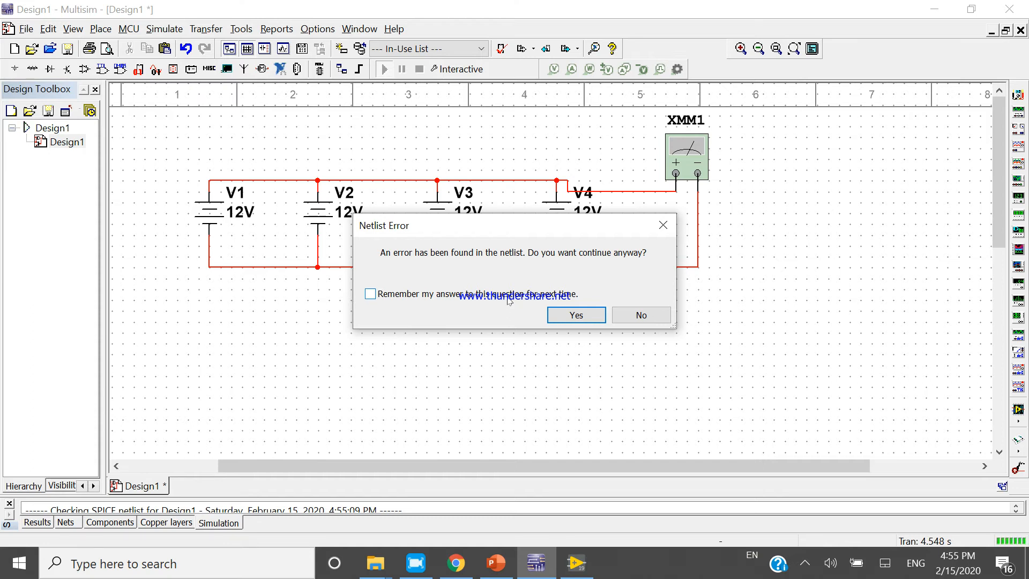
mouse_move(612, 329)
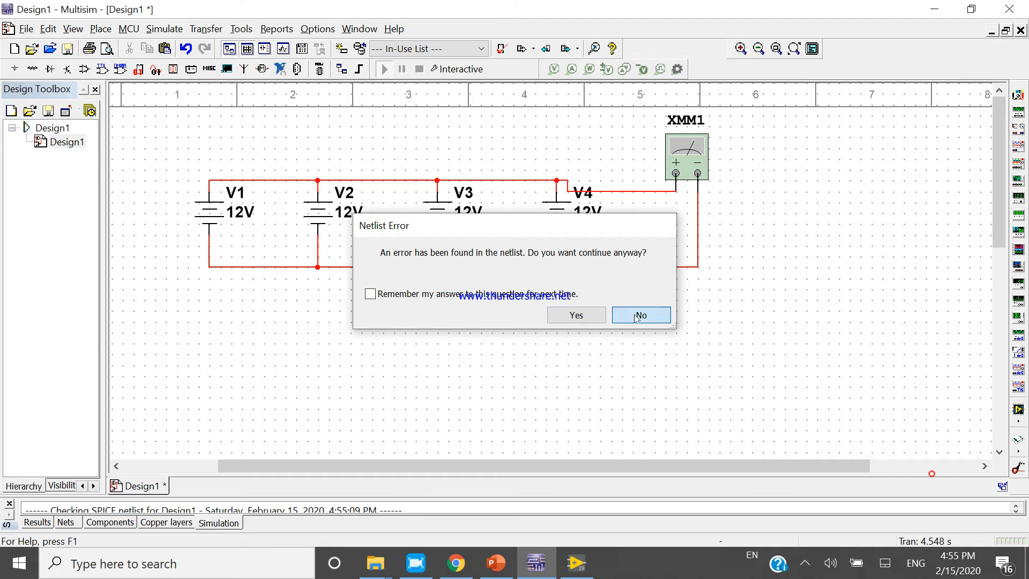
- Decline the netlist error, move the XMM1 panel right of the circuit and rerun the simulation
click(640, 316)
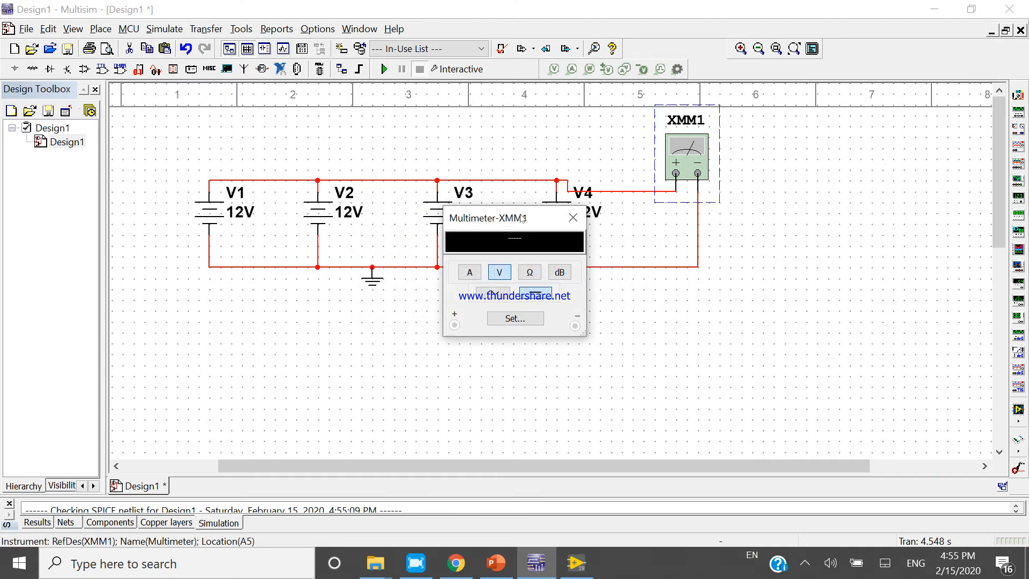
drag(485, 218, 856, 150)
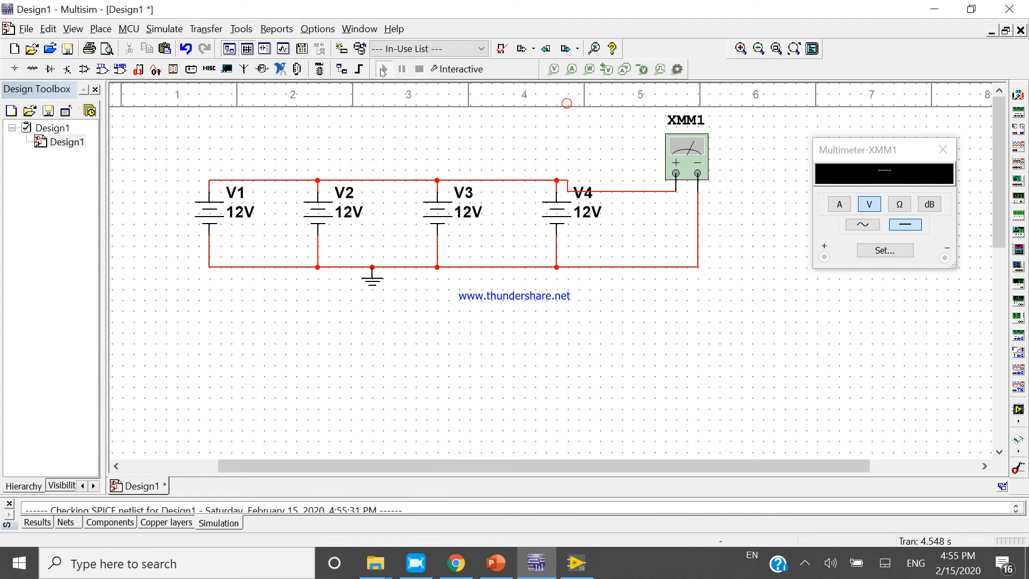
click(384, 68)
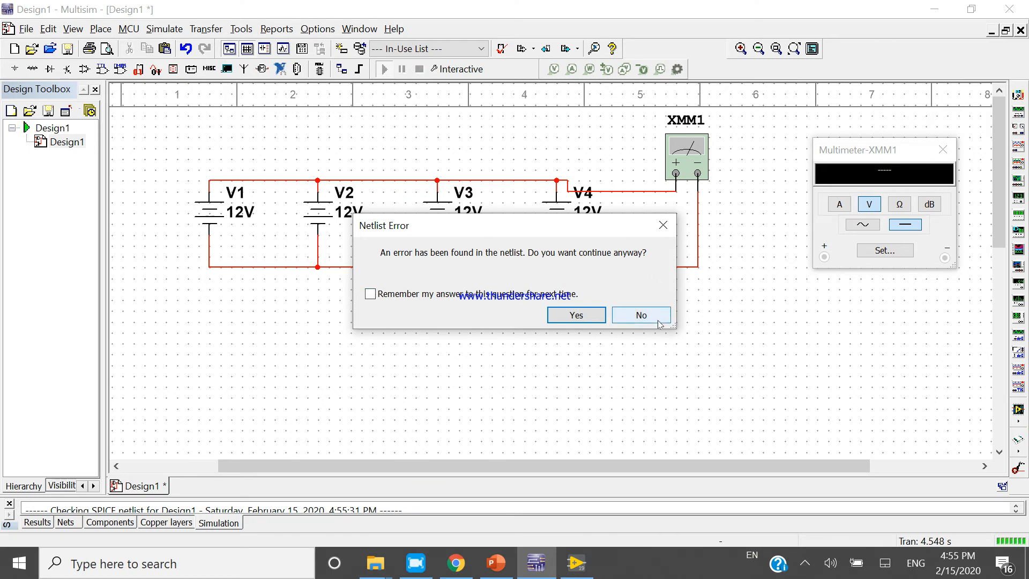
mouse_move(656, 324)
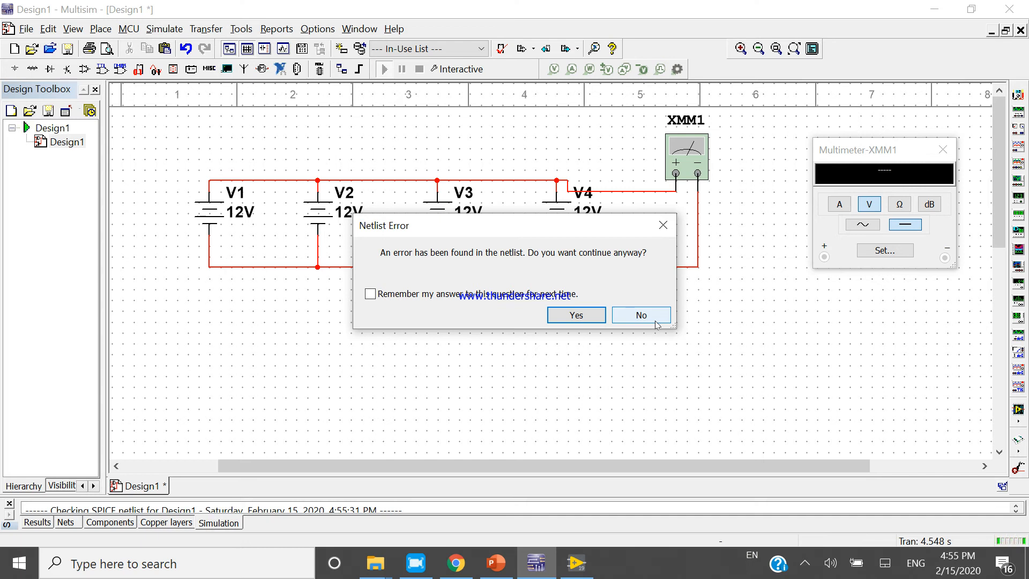
- Continue past the netlist error, decline the Convergence Assistant and bring up a source's voltage settings
click(575, 315)
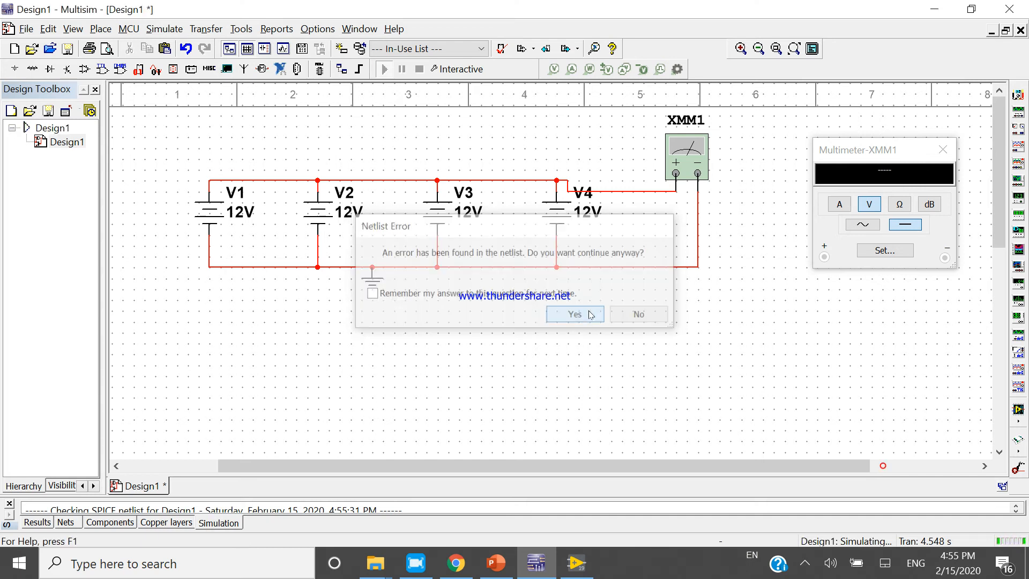
click(575, 314)
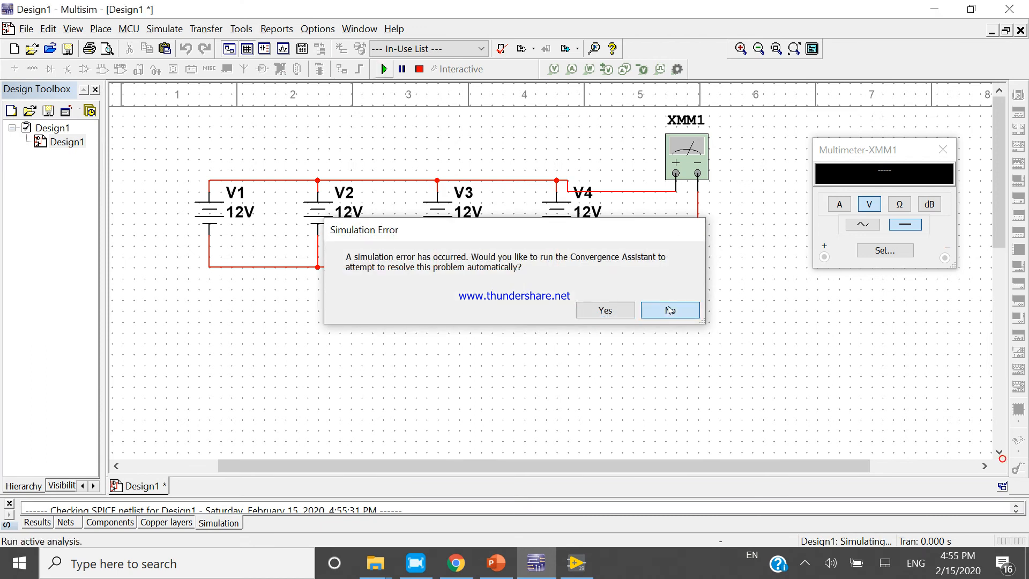
click(671, 311)
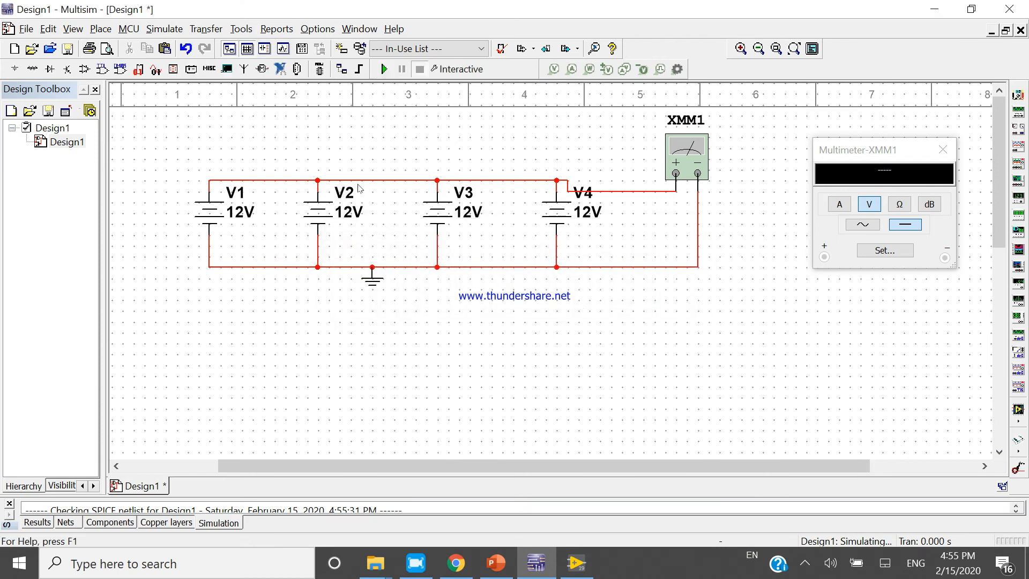
double_click(318, 213)
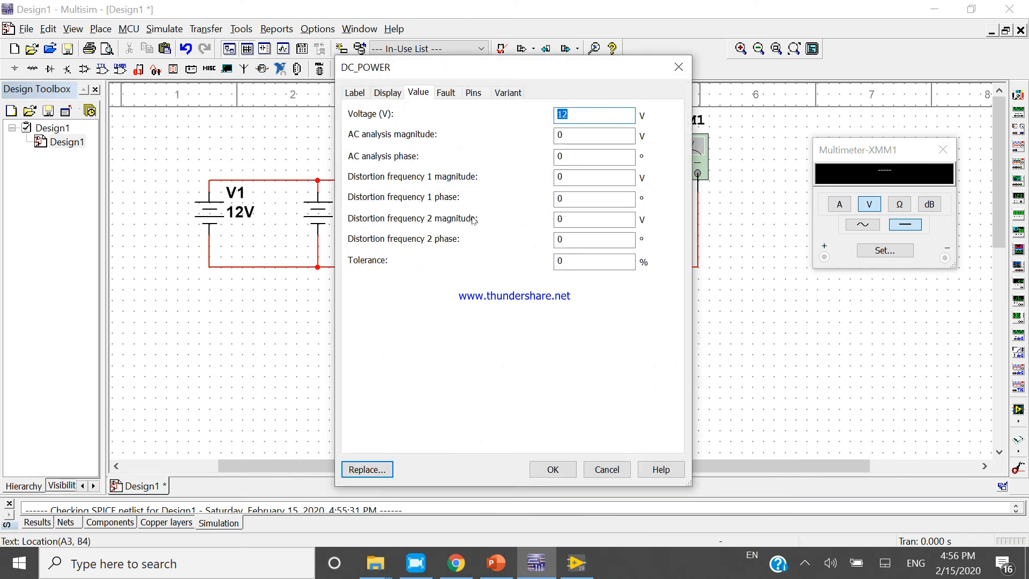
- Set V4's Voltage (V) to 4 on the Value tab and rerun the simulation
click(553, 469)
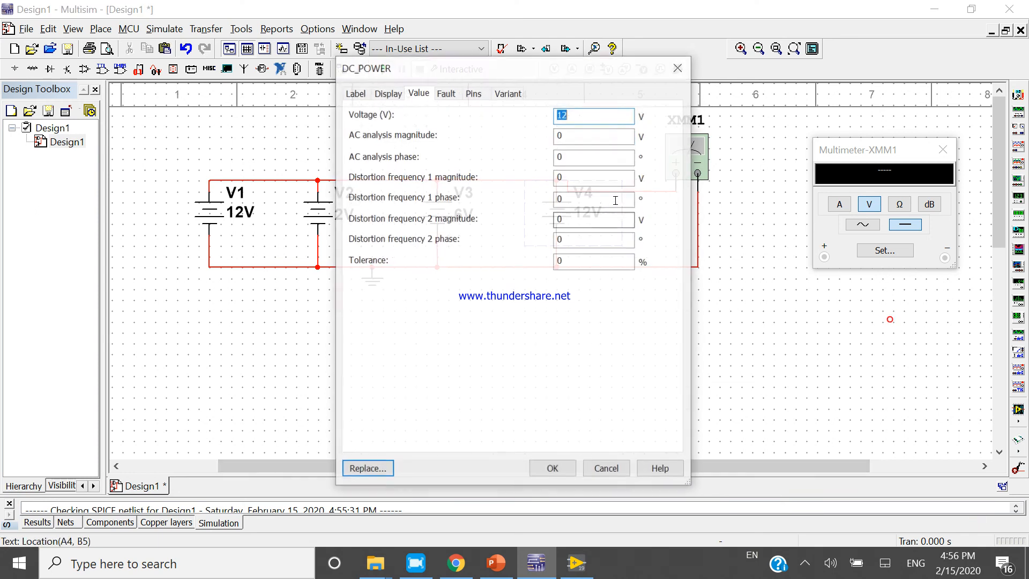
text(4)
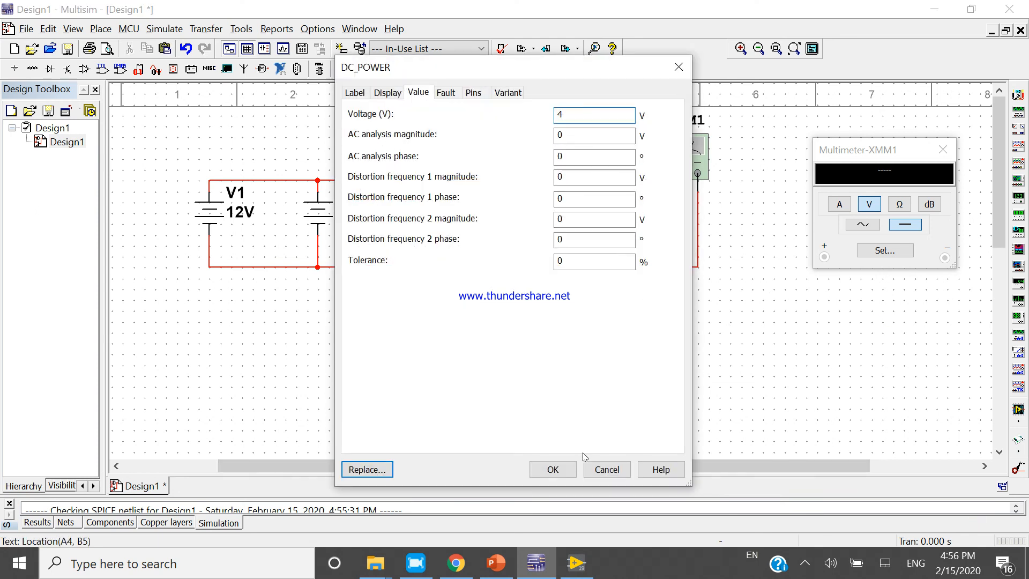
click(553, 470)
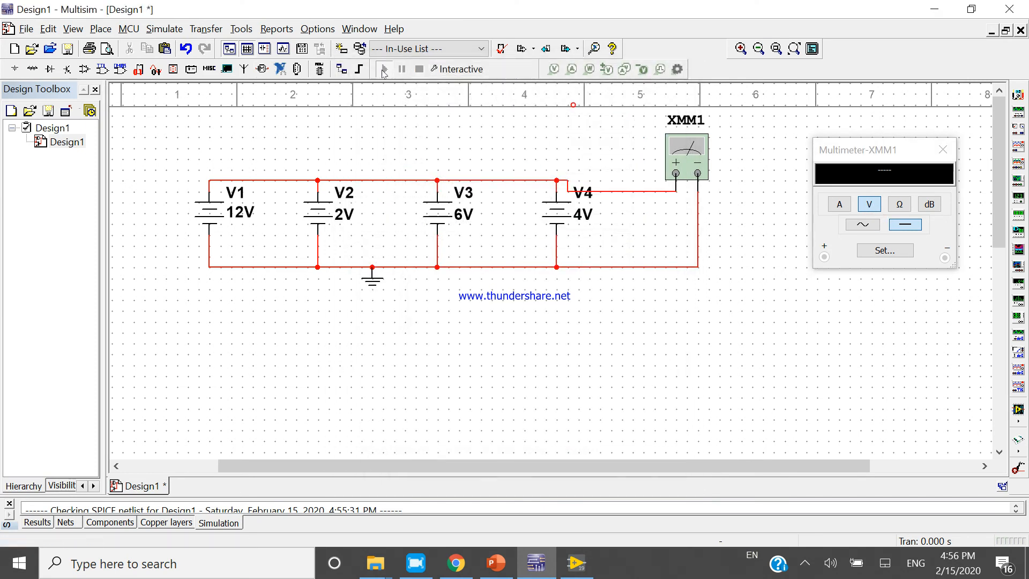
click(384, 68)
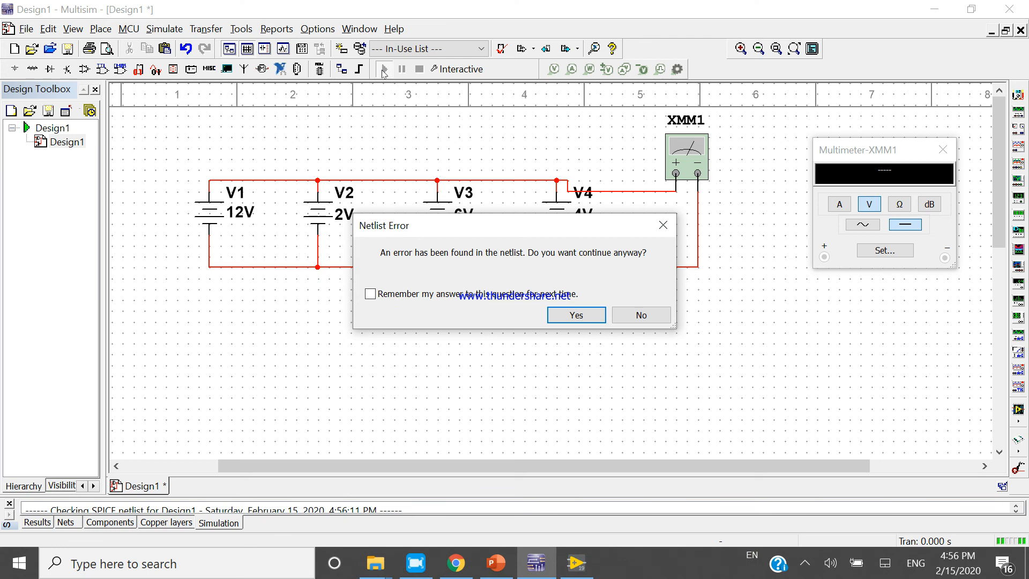
- Dismiss the netlist error and move multimeter XMM1 left toward V4
click(576, 316)
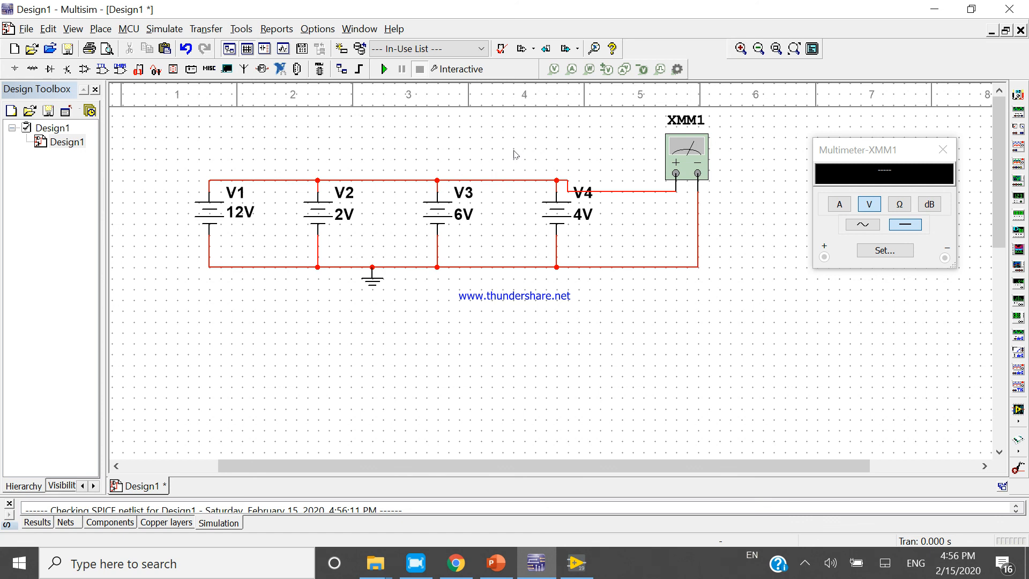
drag(685, 154, 643, 168)
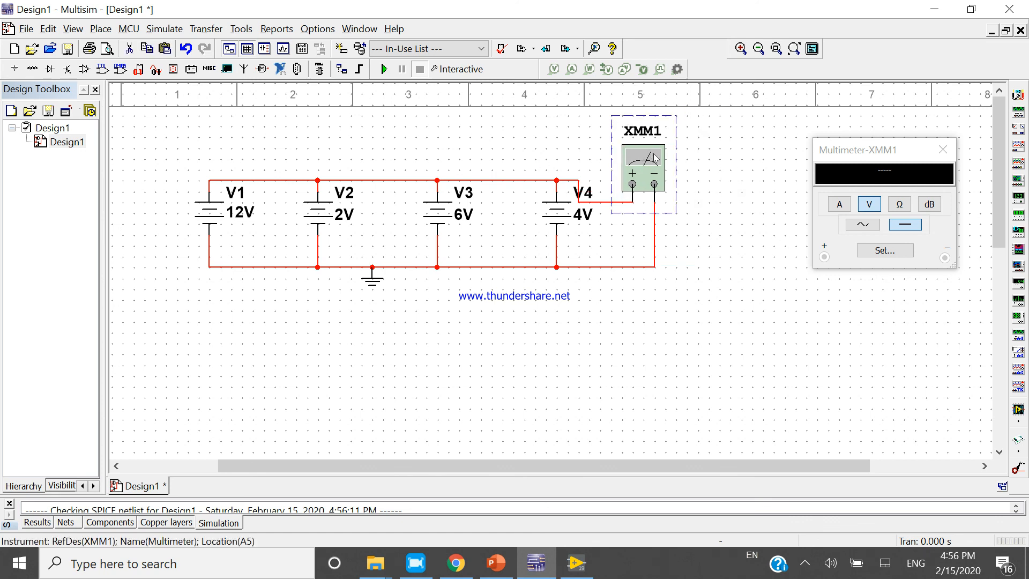